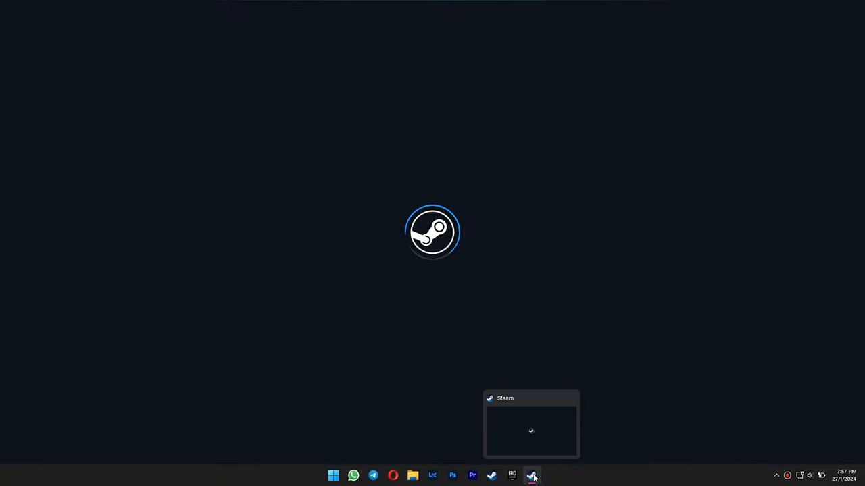
Exit the running Steam client from its taskbar icon, returning to the desktop
{"action": "right_click", "coordinate": [532, 475]}
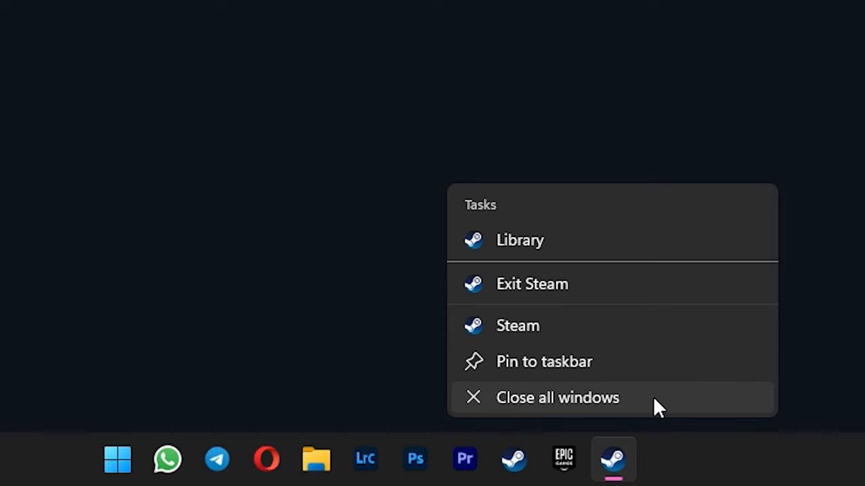
{"action": "left_click", "coordinate": [556, 397]}
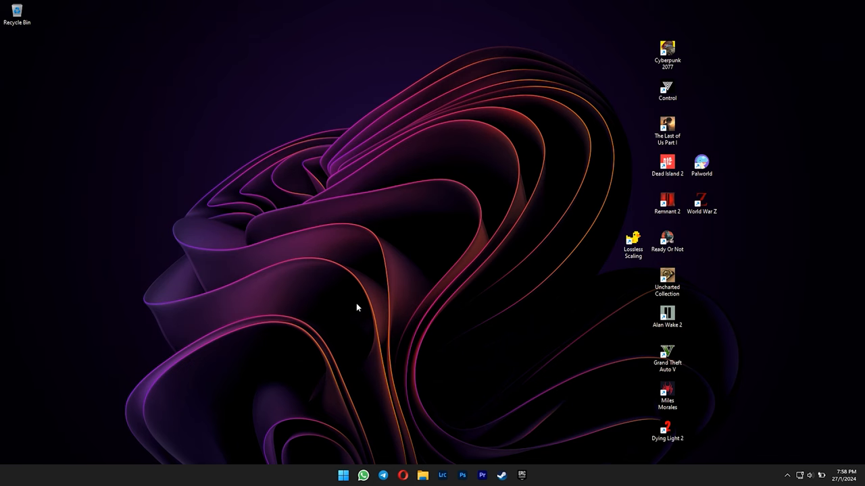
Browse the C: (SYSTEM & GAMING) drive to the Program Files (x86) > Steam folder
{"action": "left_click", "coordinate": [421, 476]}
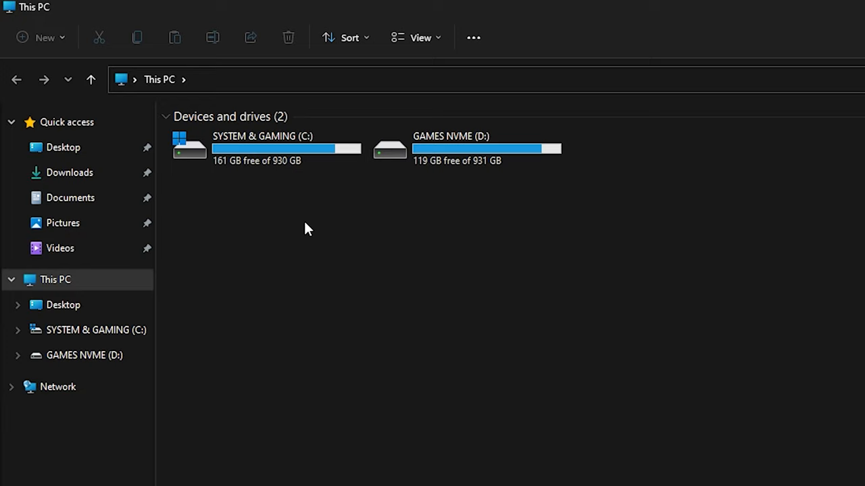
{"action": "double_click", "coordinate": [262, 146]}
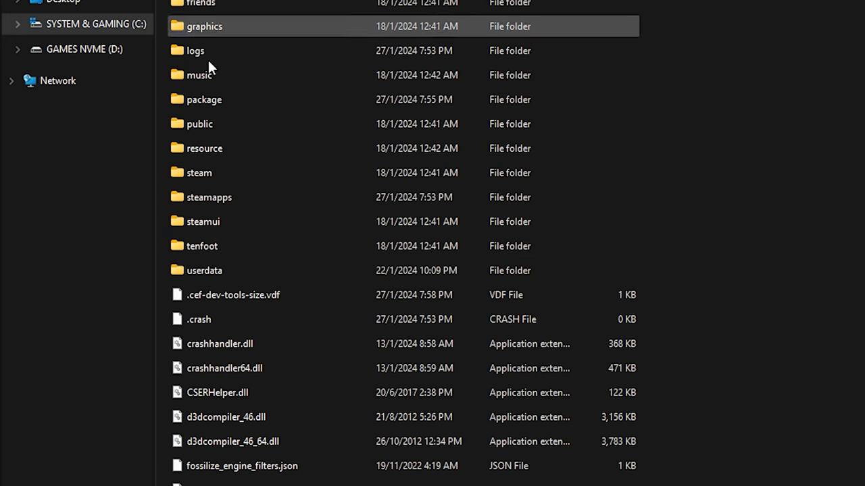
Delete all Steam folder contents except steamapps, userdata and steam.exe
{"action": "key", "text": "ctrl+a"}
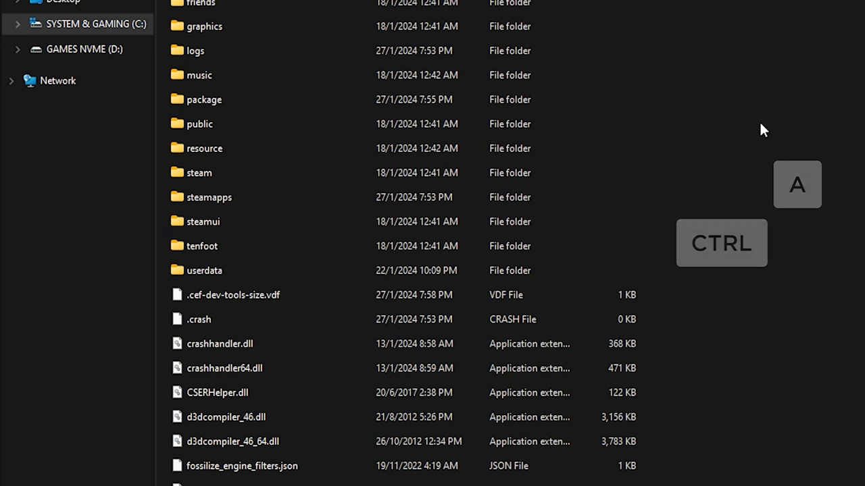
{"action": "key", "text": "ctrl+a"}
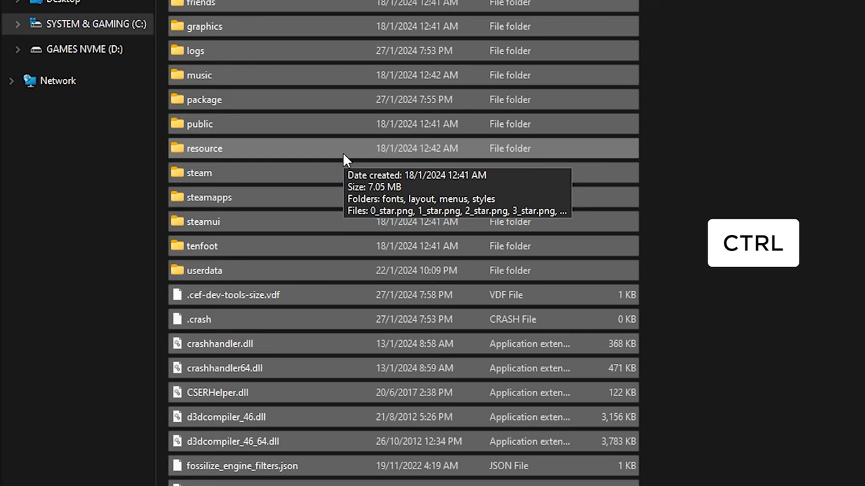
{"action": "mouse_move", "coordinate": [233, 211]}
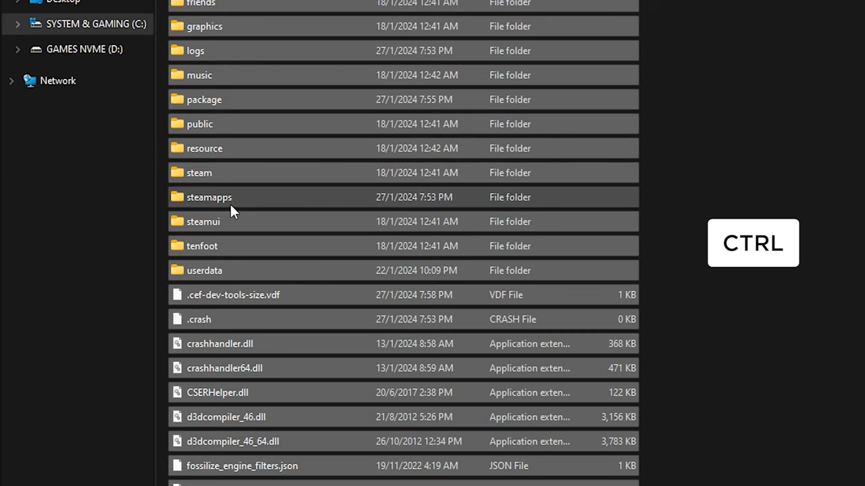
{"action": "scroll", "scroll_direction": "down", "scroll_amount": 3}
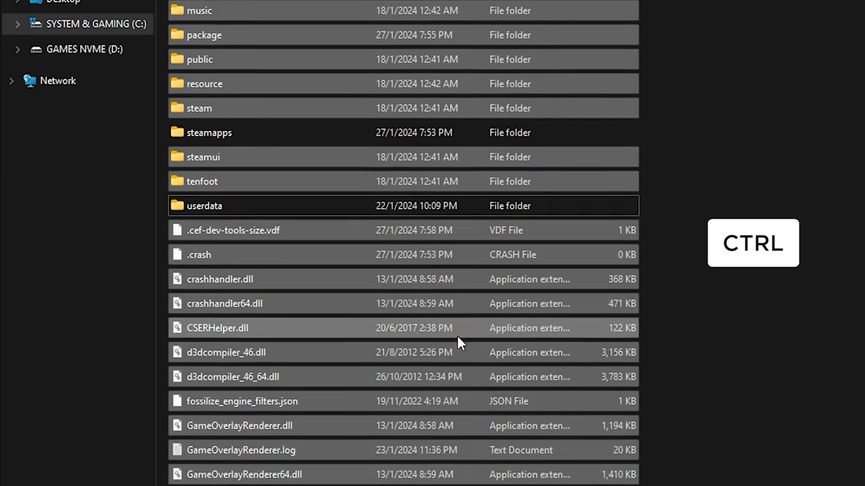
{"action": "scroll", "scroll_direction": "down", "scroll_amount": 3}
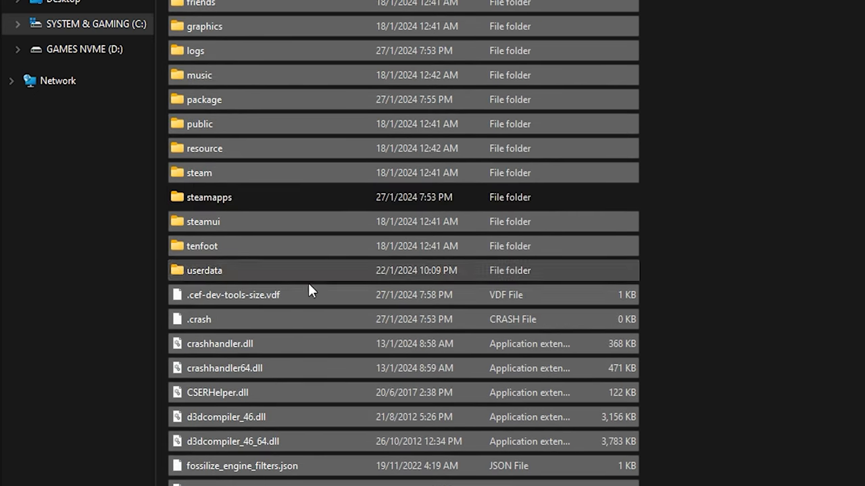
{"action": "key", "text": "Delete"}
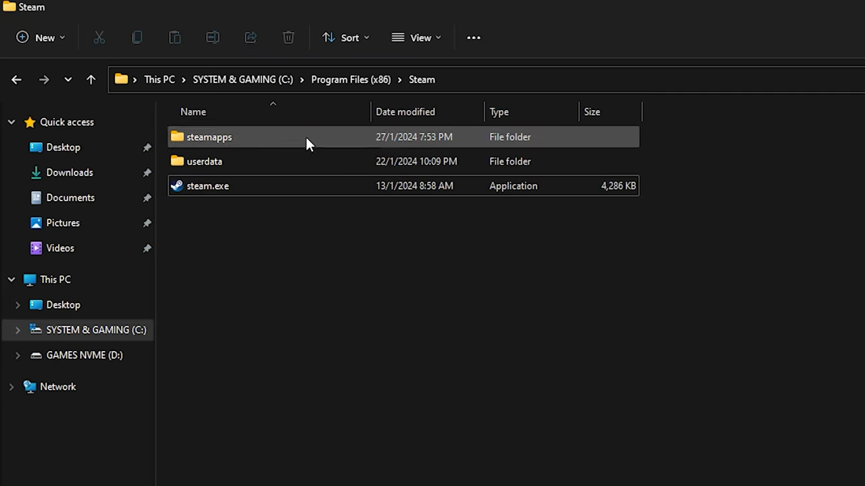
{"action": "mouse_move", "coordinate": [208, 187]}
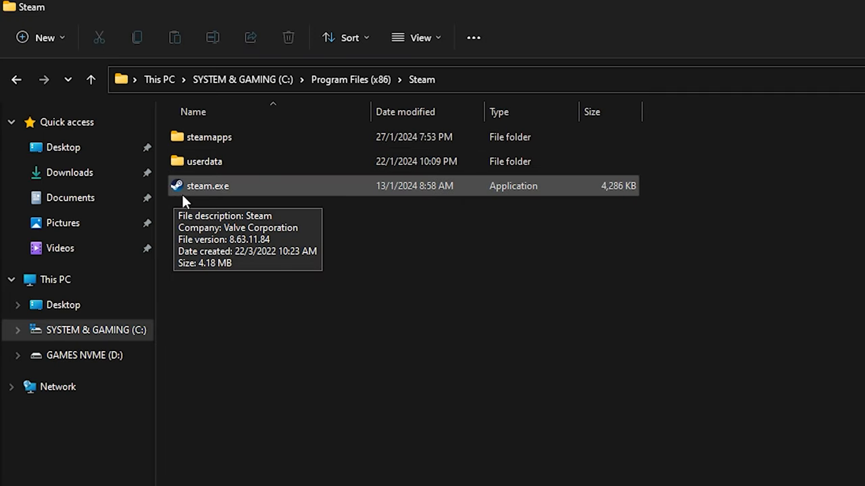
{"action": "mouse_move", "coordinate": [283, 200]}
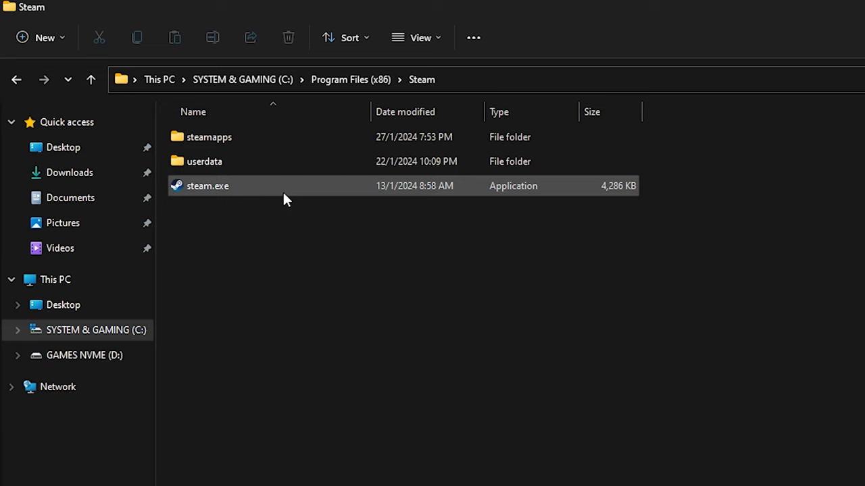
Run steam.exe so Steam reinstalls its files and shows the sign-in window
{"action": "double_click", "coordinate": [208, 186]}
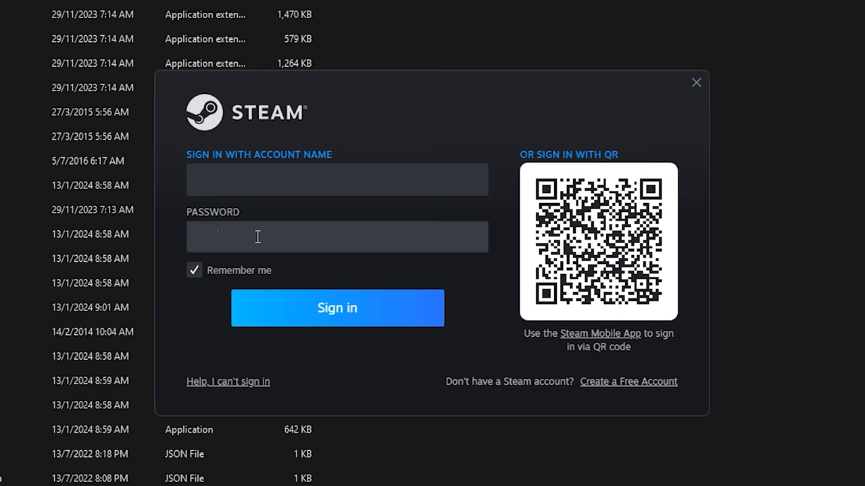
Sign in to the Steam account so user data begins loading
{"action": "left_click", "coordinate": [337, 308]}
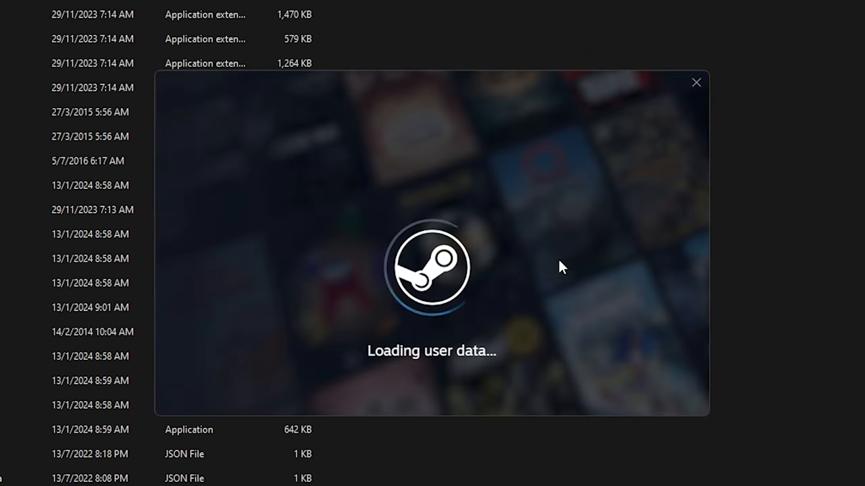